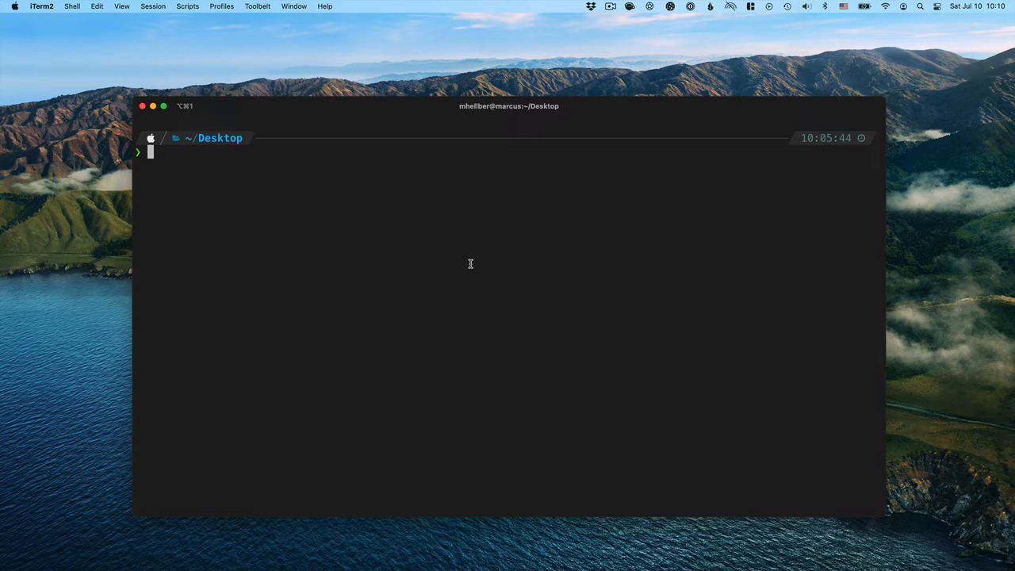
pyautogui.write('npx')
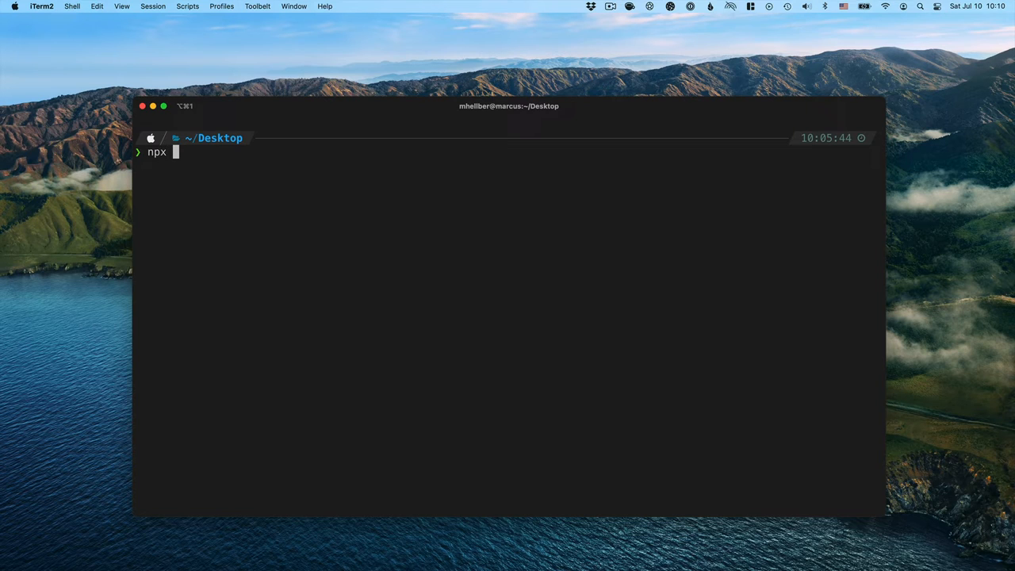
pyautogui.write('@vaadin/')
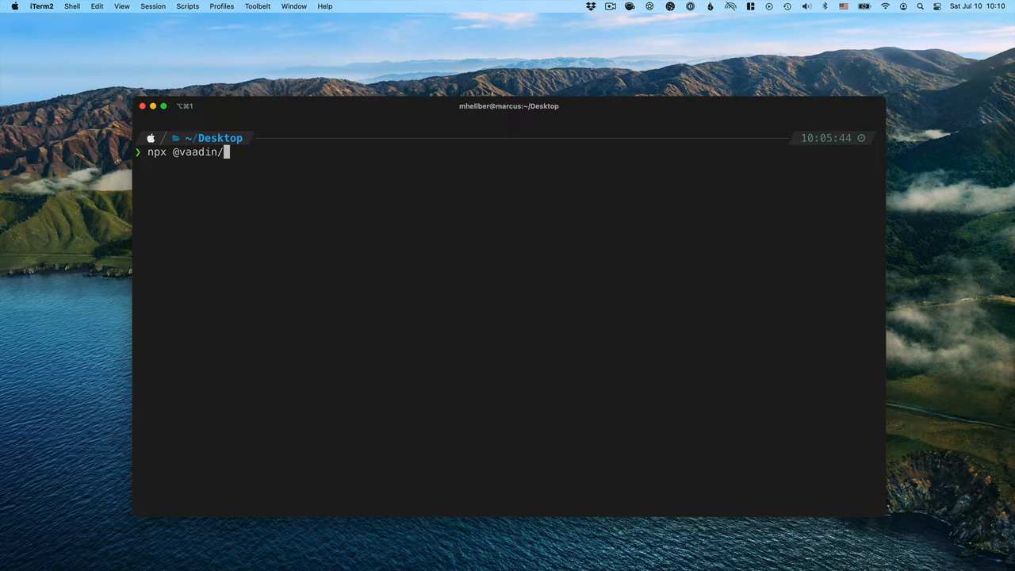
pyautogui.write('cli ini')
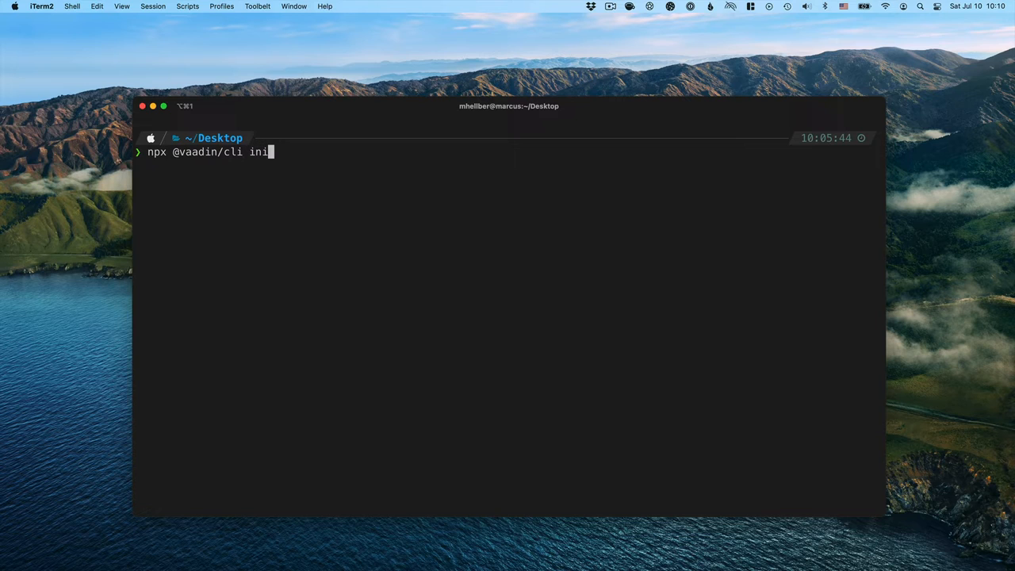
pyautogui.write('t flow')
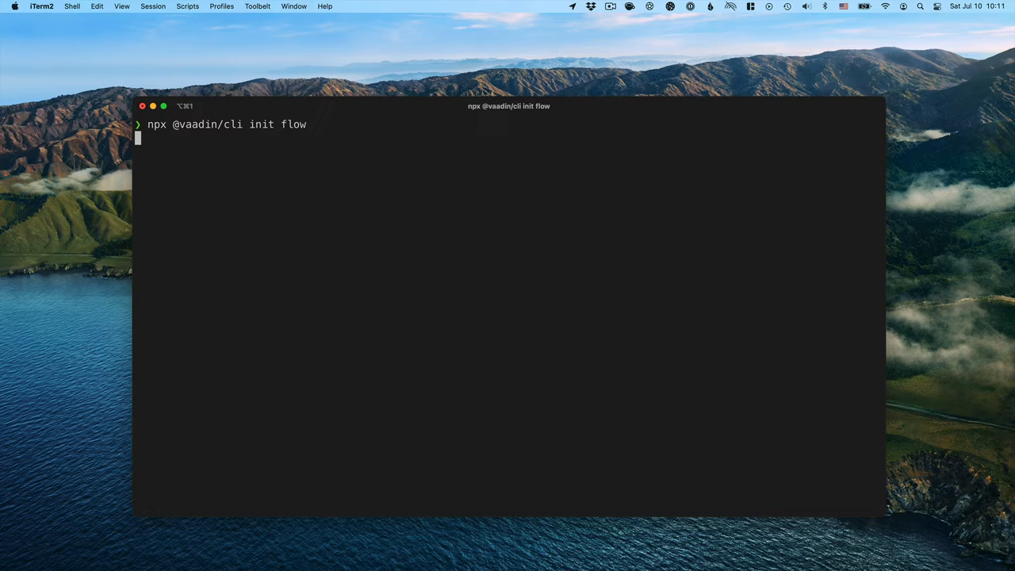
pyautogui.press('Return')
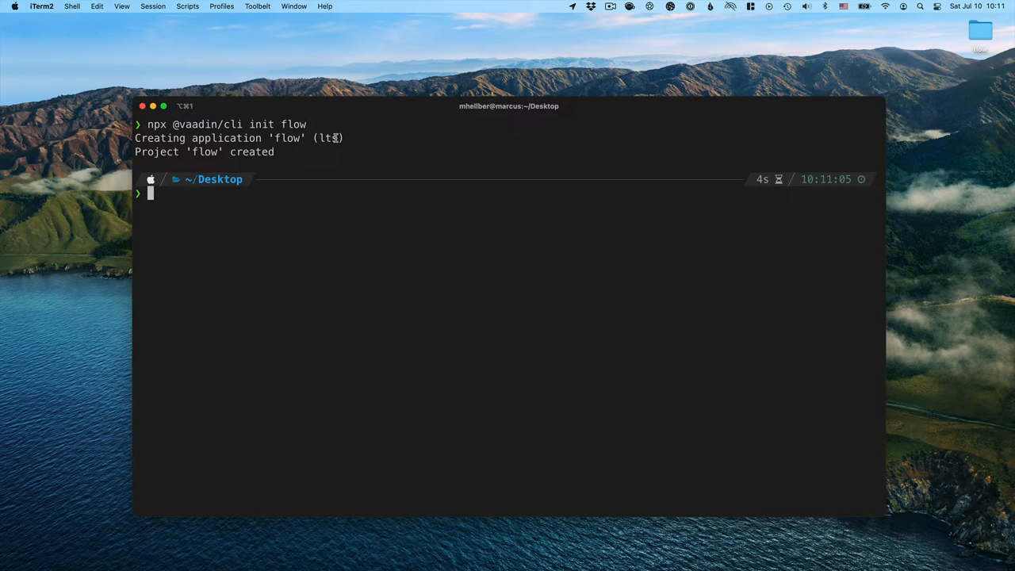
# Enter the flow folder and open it in Visual Studio Code with 'code .'.
pyautogui.write('cd flow/')
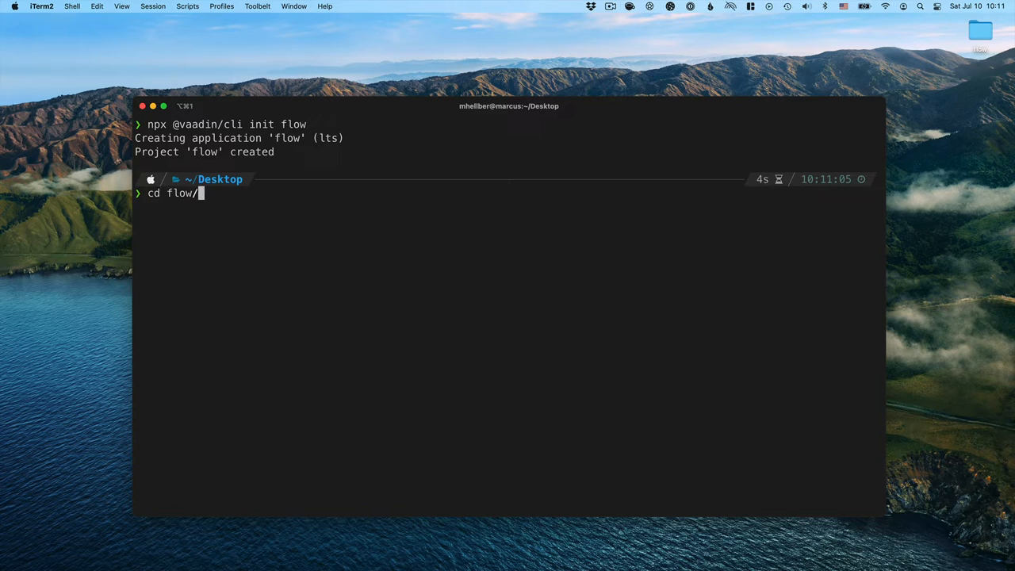
pyautogui.write('code .')
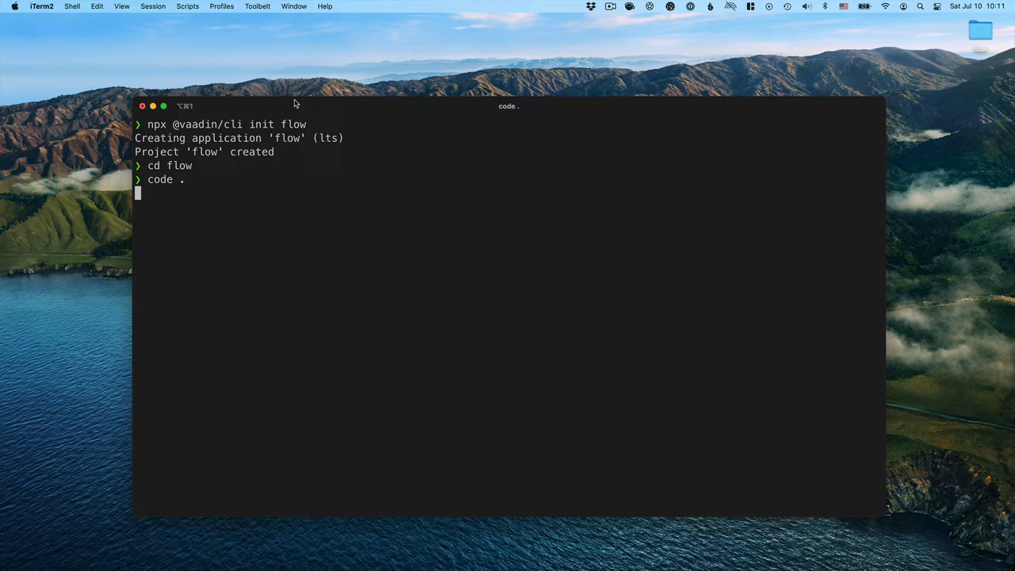
pyautogui.press('Return')
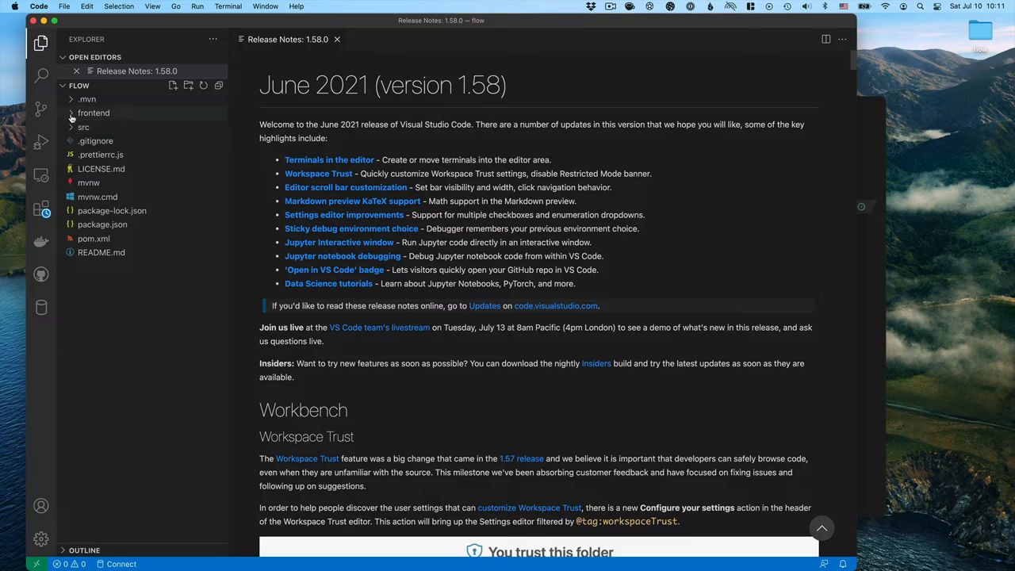
# Expand src down to the views package in the Explorer, then bring iTerm2 back to front.
pyautogui.click(94, 113)
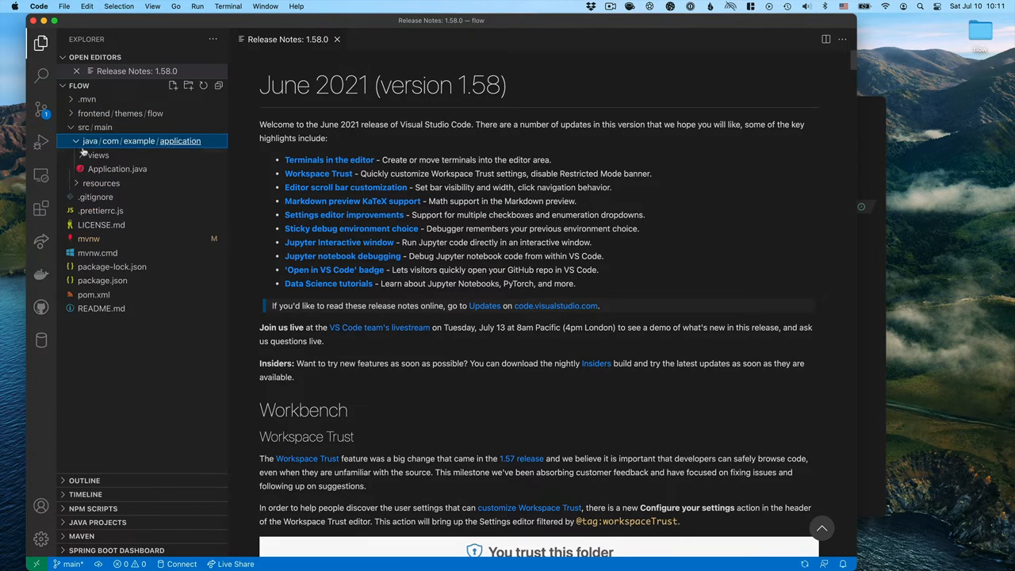
pyautogui.click(98, 155)
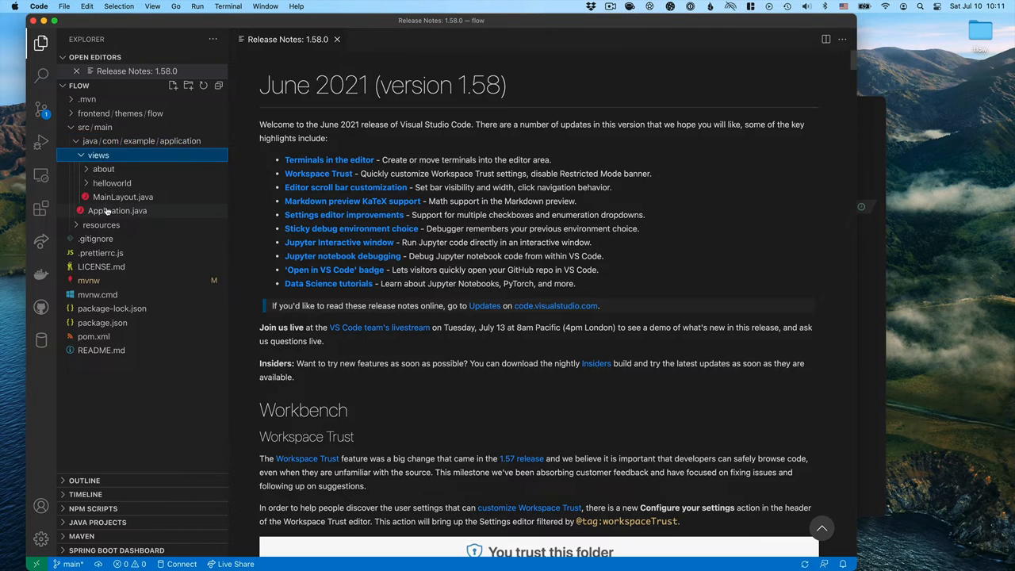
pyautogui.click(337, 39)
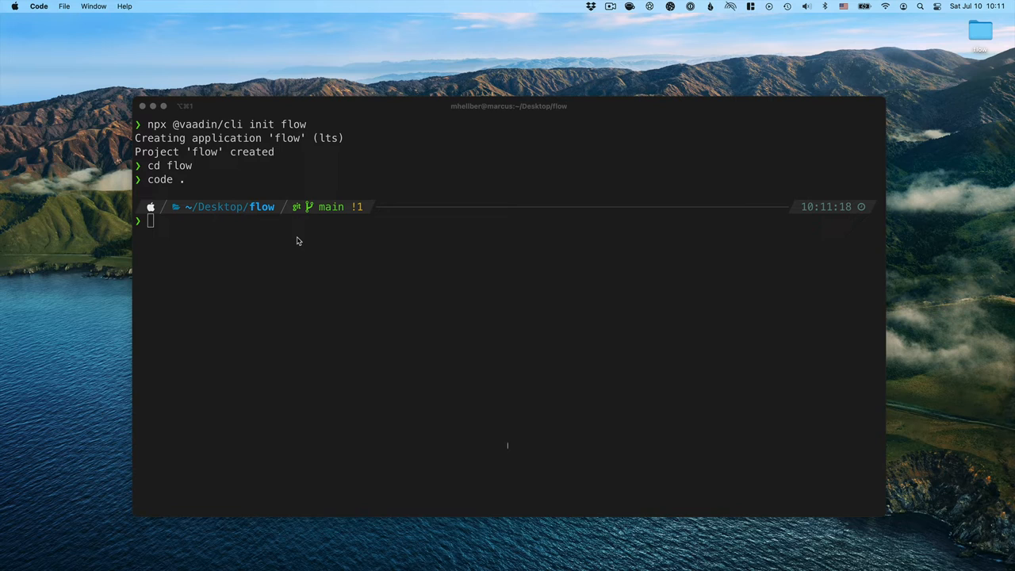
pyautogui.write('cd ..')
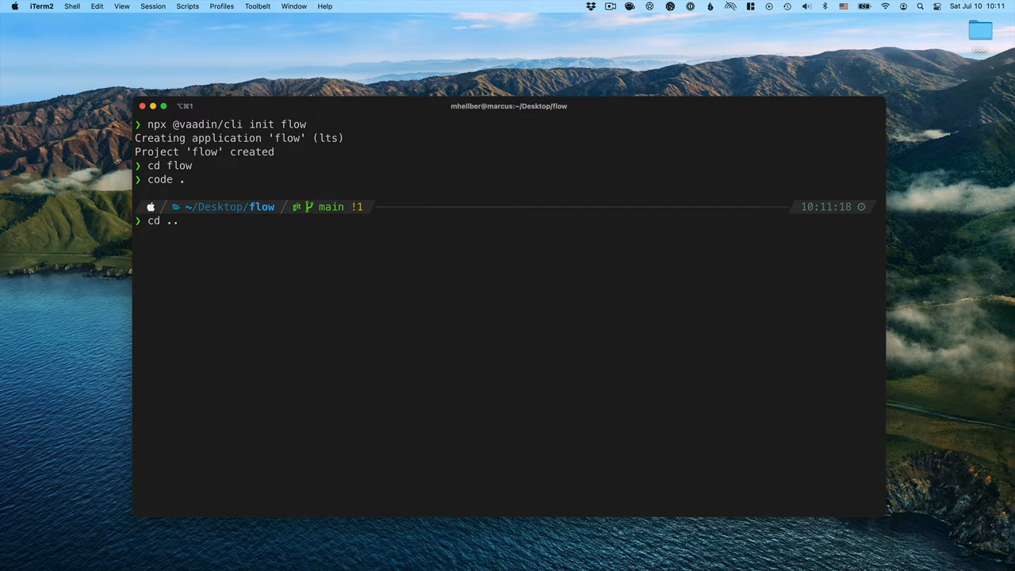
pyautogui.press('Return')
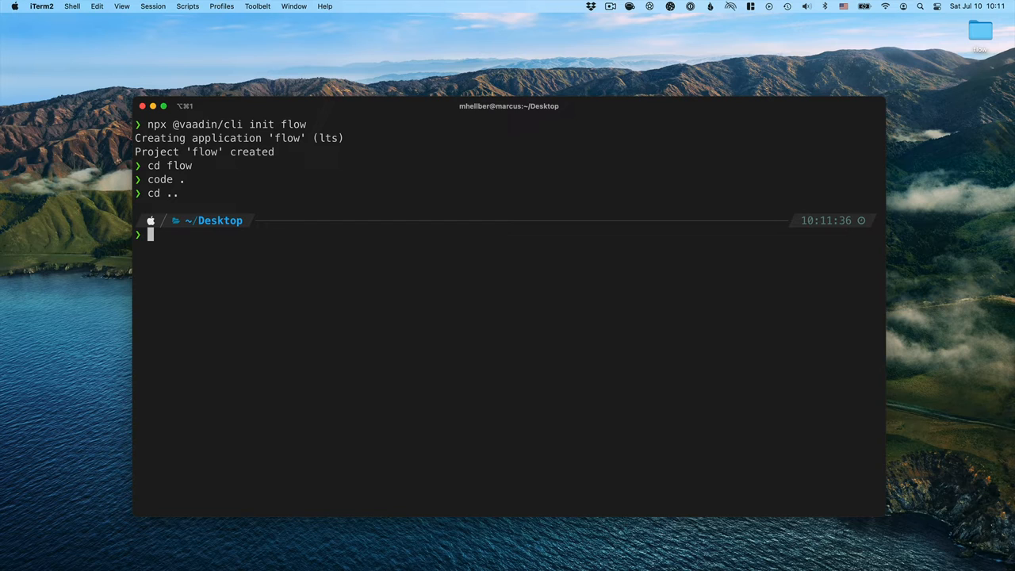
pyautogui.write('npm')
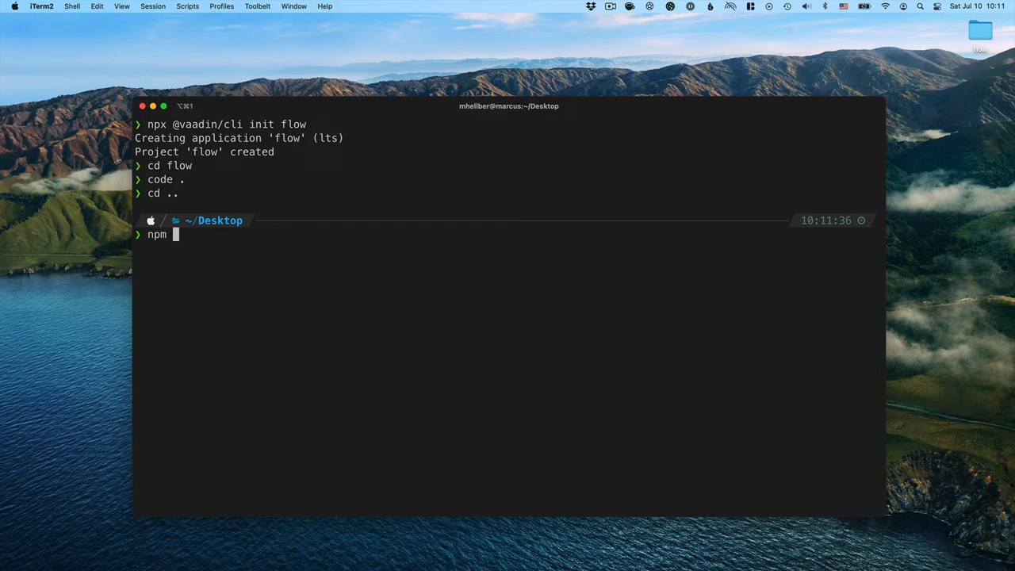
pyautogui.write('install')
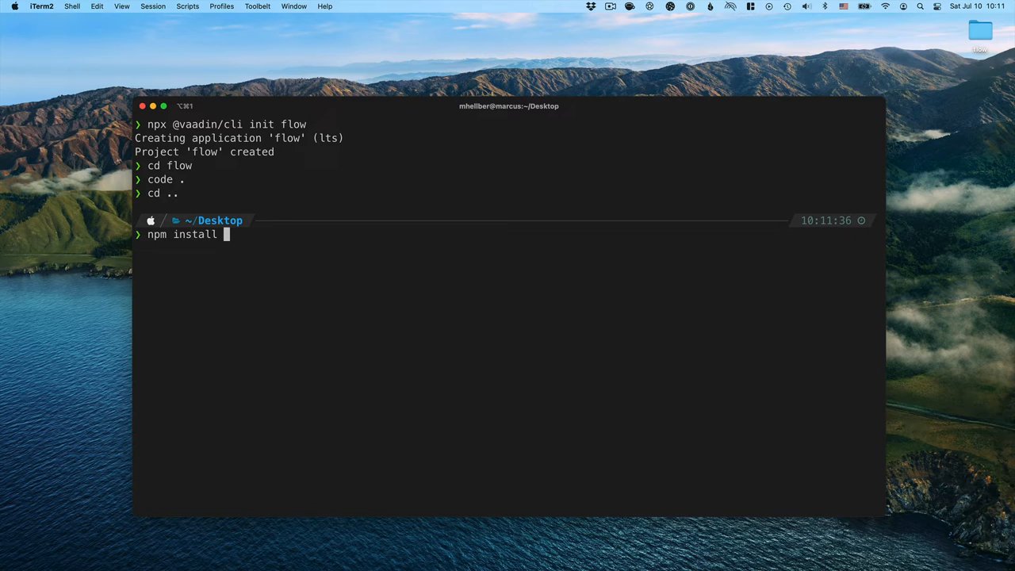
pyautogui.write('-g @')
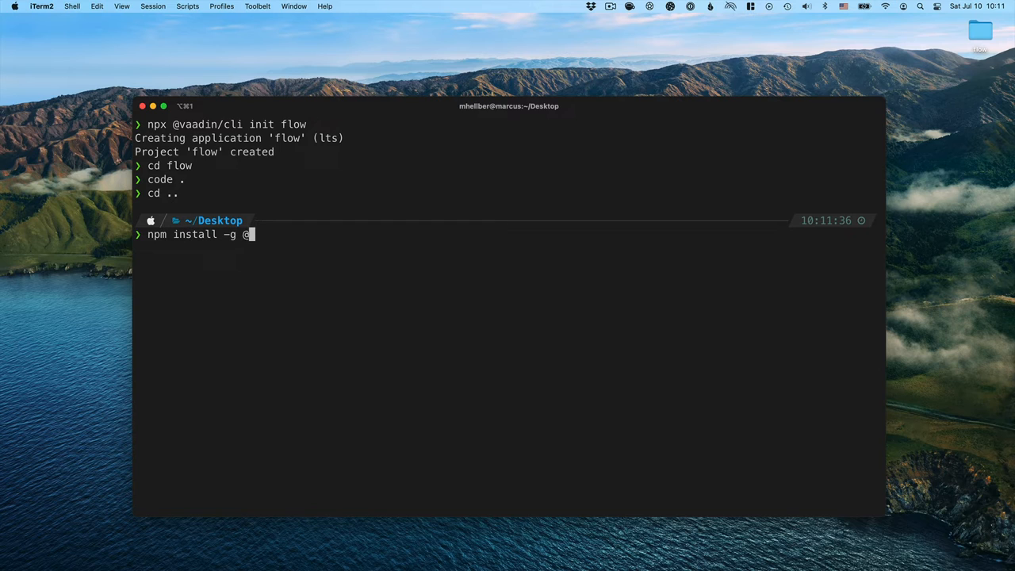
pyautogui.press('Return')
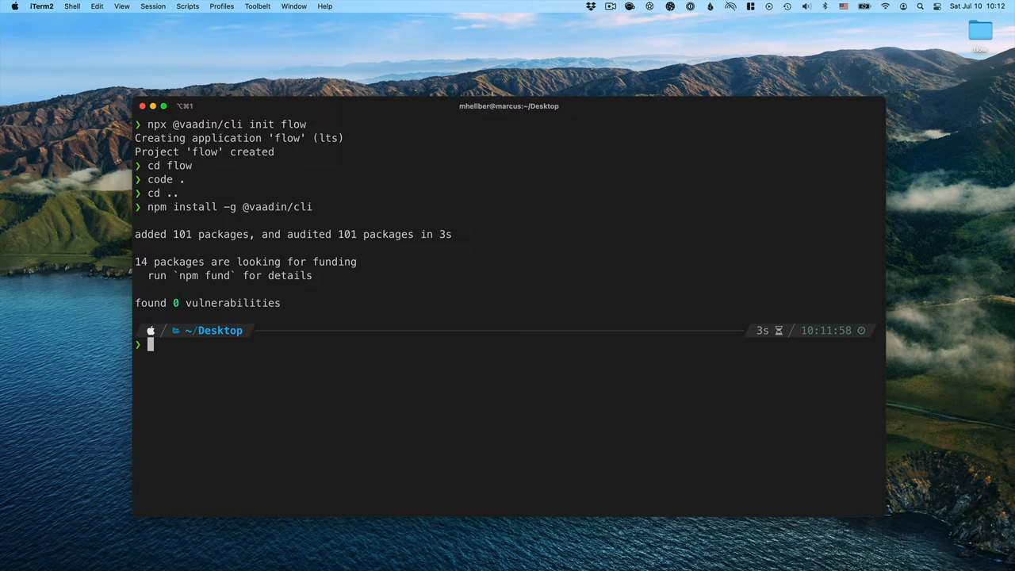
# Run 'vaadin help init' to display the init command's options.
pyautogui.write('vaadin')
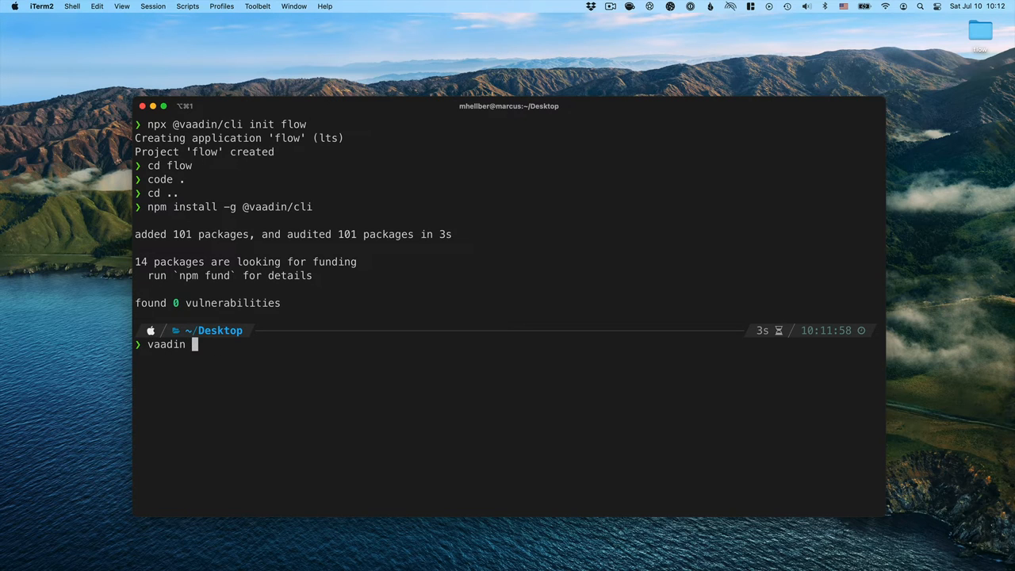
pyautogui.write('help')
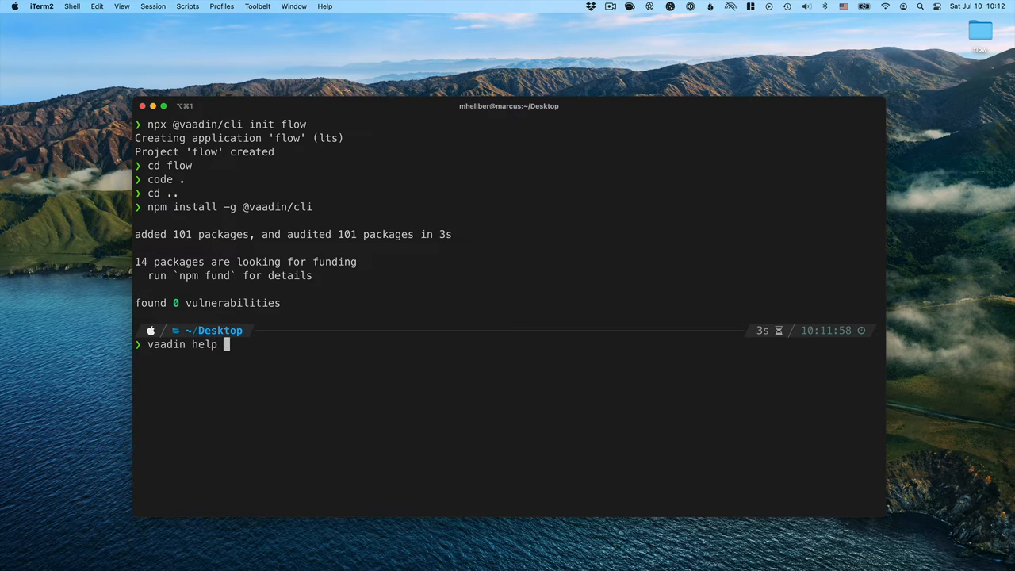
pyautogui.write('init')
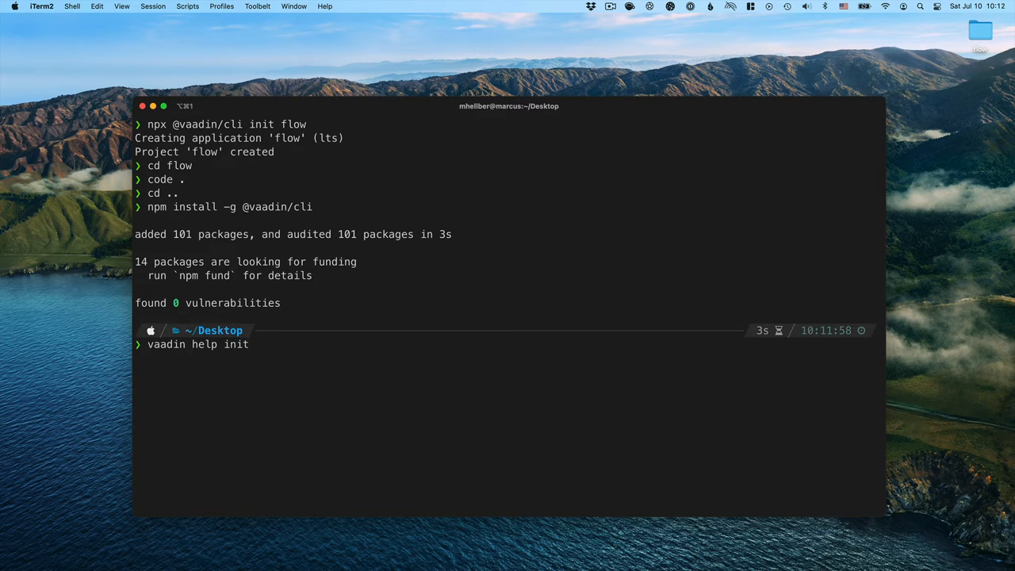
pyautogui.press('Return')
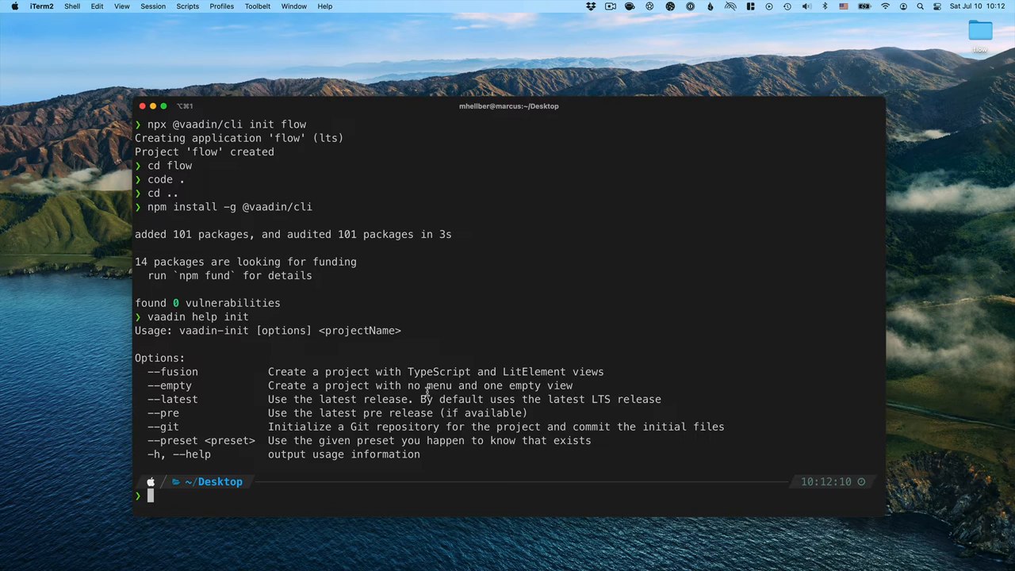
pyautogui.moveTo(146, 402)
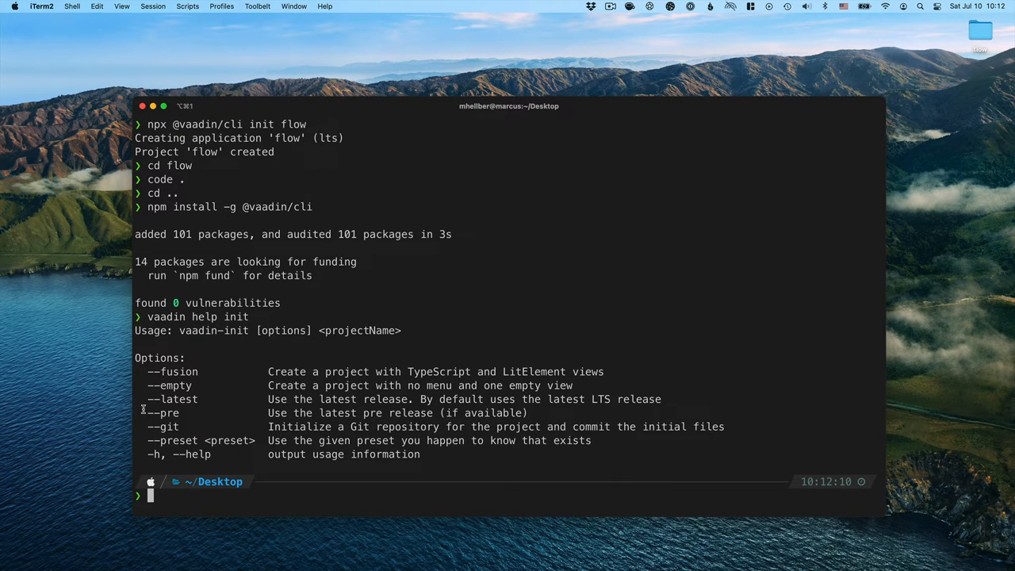
pyautogui.moveTo(345, 413)
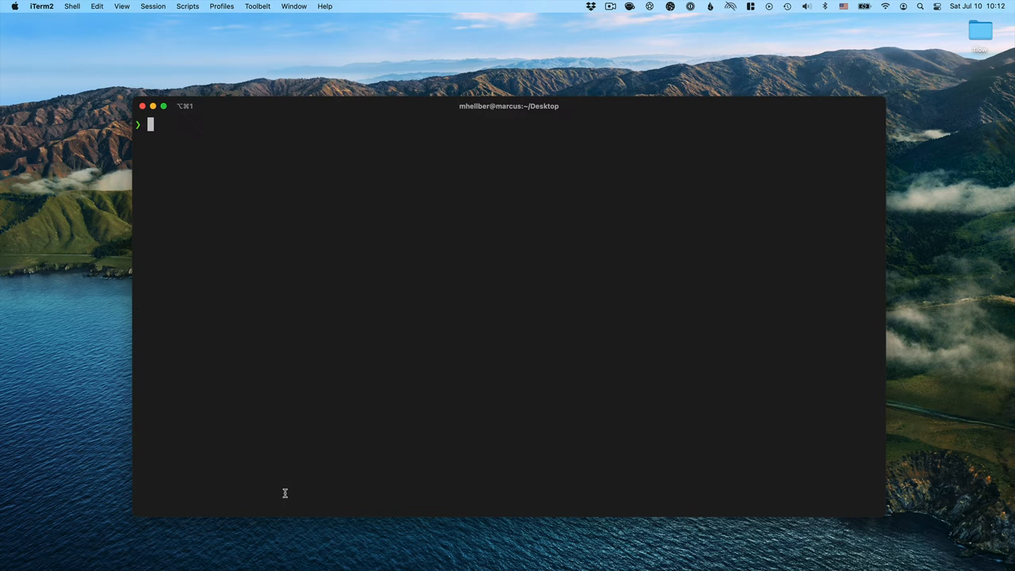
# Run 'vaadin init fusion --fusion' to create the project, then enter the fusion folder.
pyautogui.write('vaadin ini')
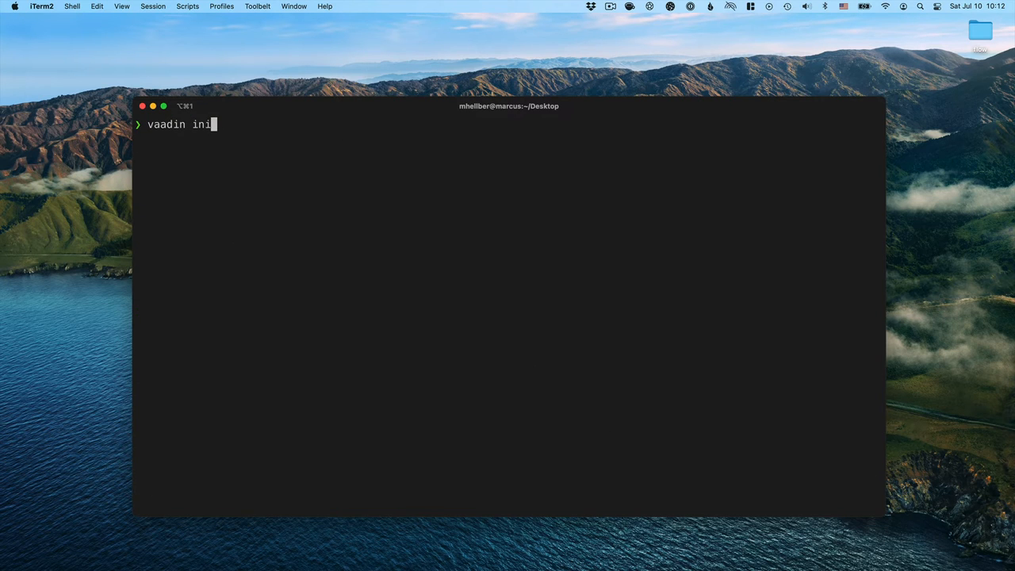
pyautogui.write('fusion -')
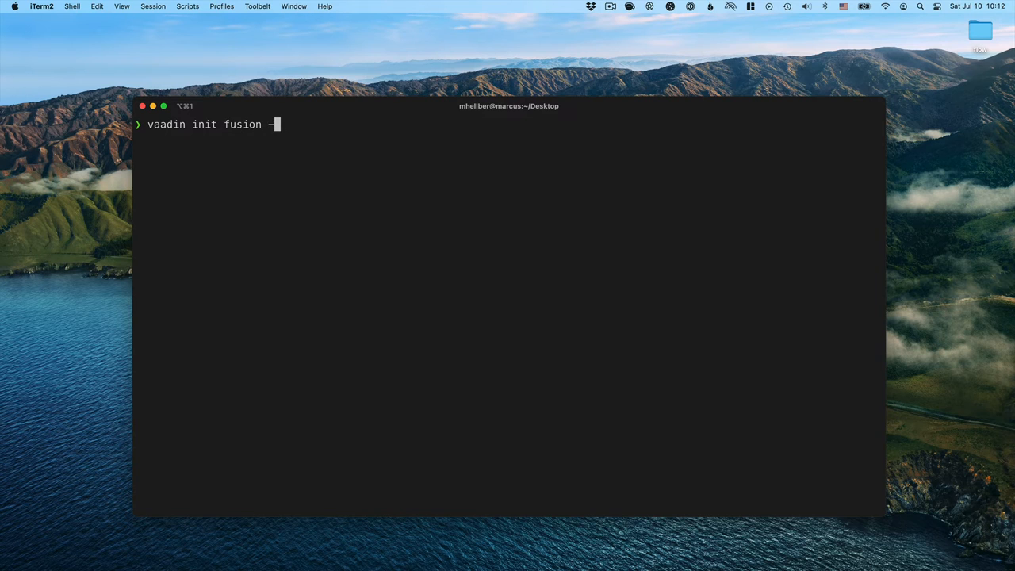
pyautogui.write('-fusion')
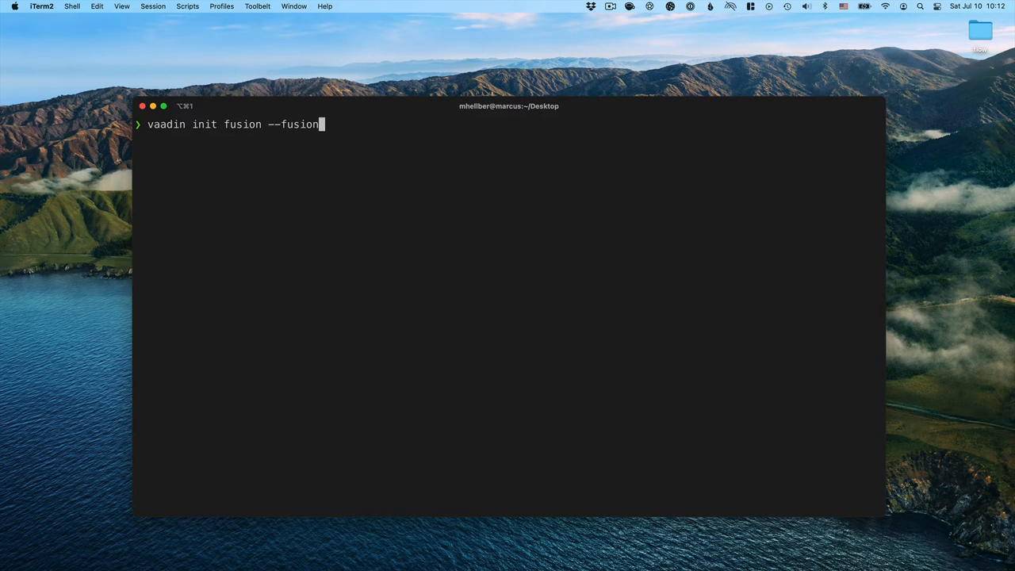
pyautogui.press('Return')
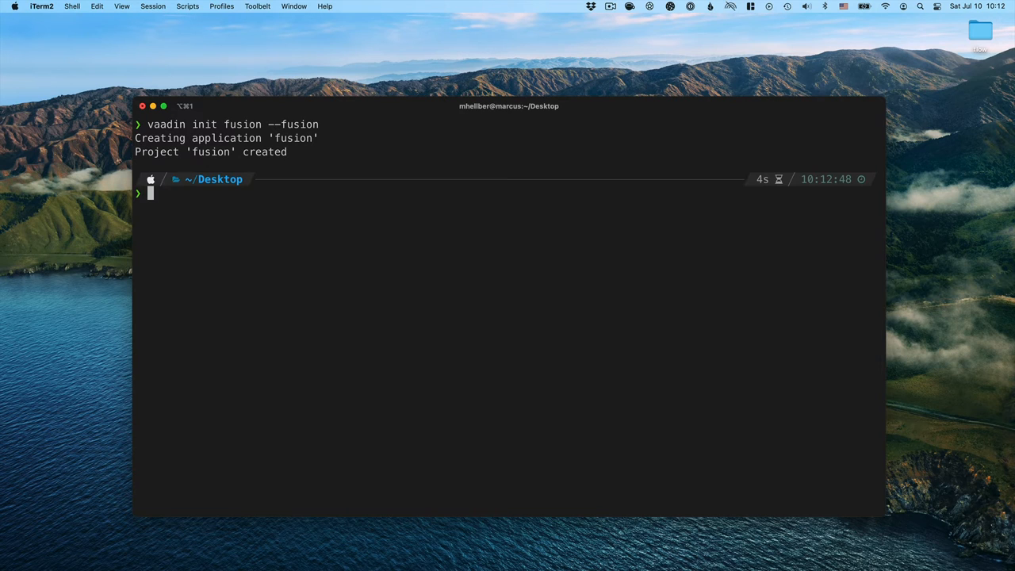
pyautogui.write('cd f')
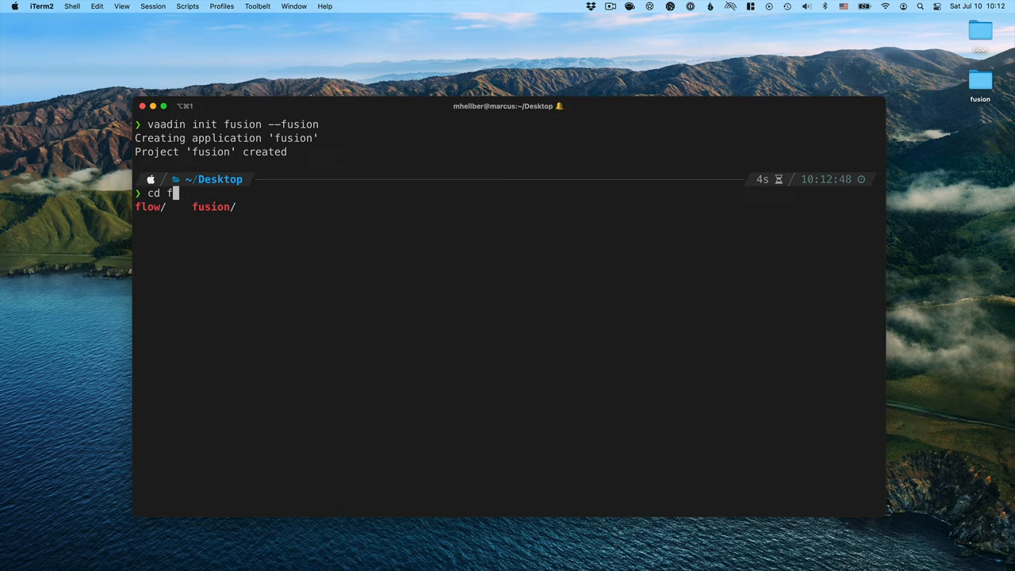
pyautogui.press('Return')
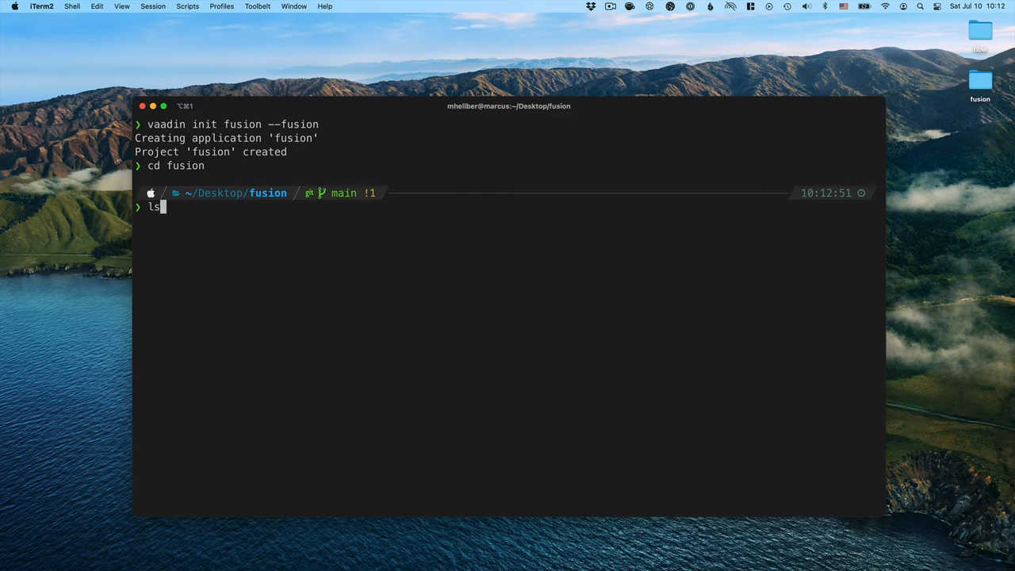
# List the fusion project's files, then start it with './mvnw'.
pyautogui.press('Return')
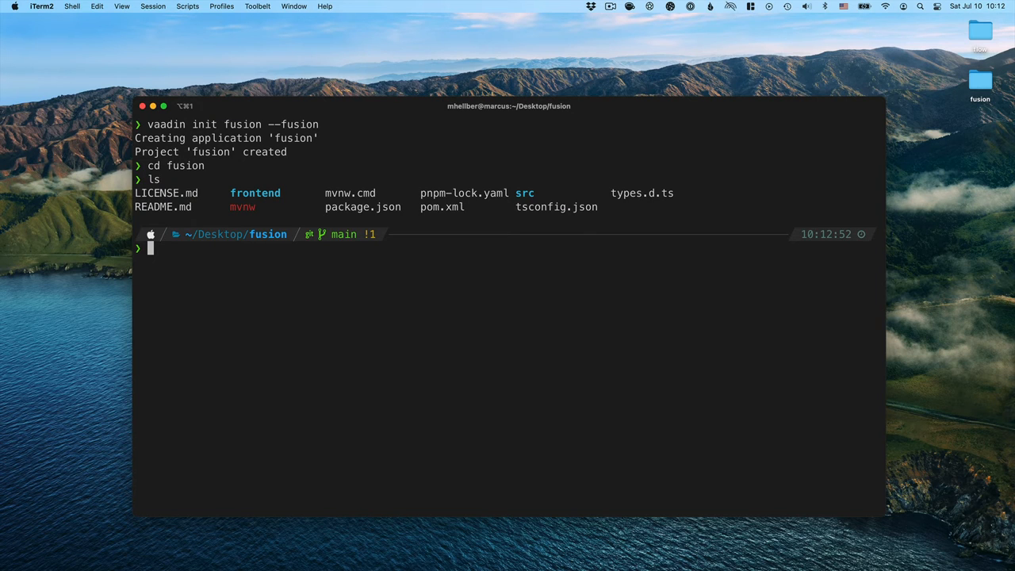
pyautogui.moveTo(314, 489)
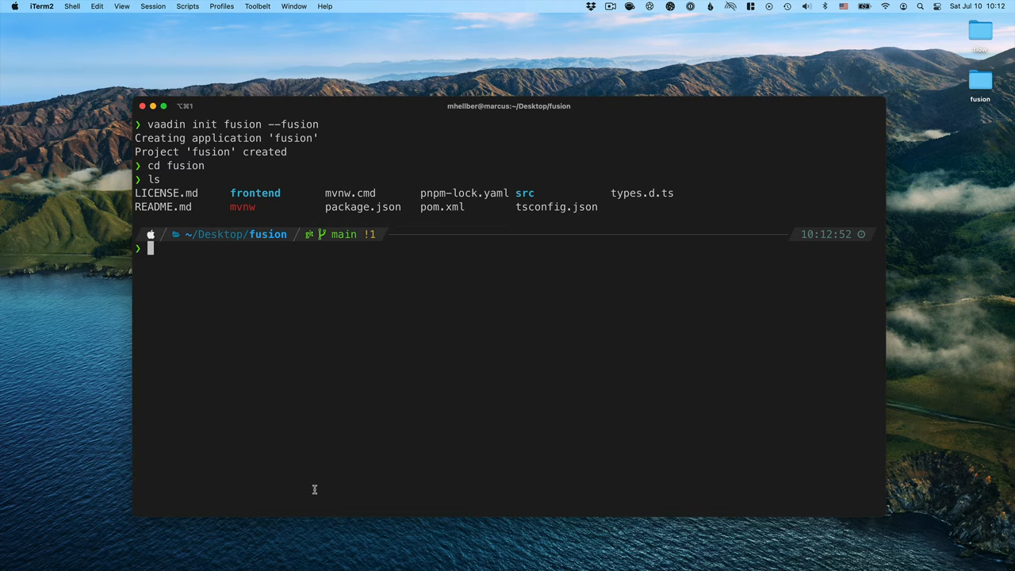
pyautogui.moveTo(252, 205)
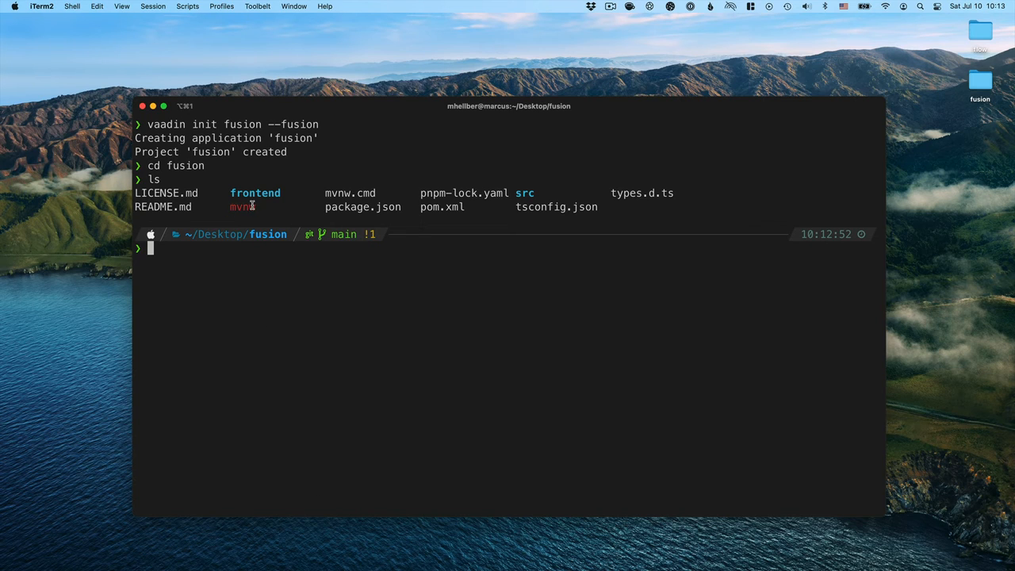
pyautogui.write('./')
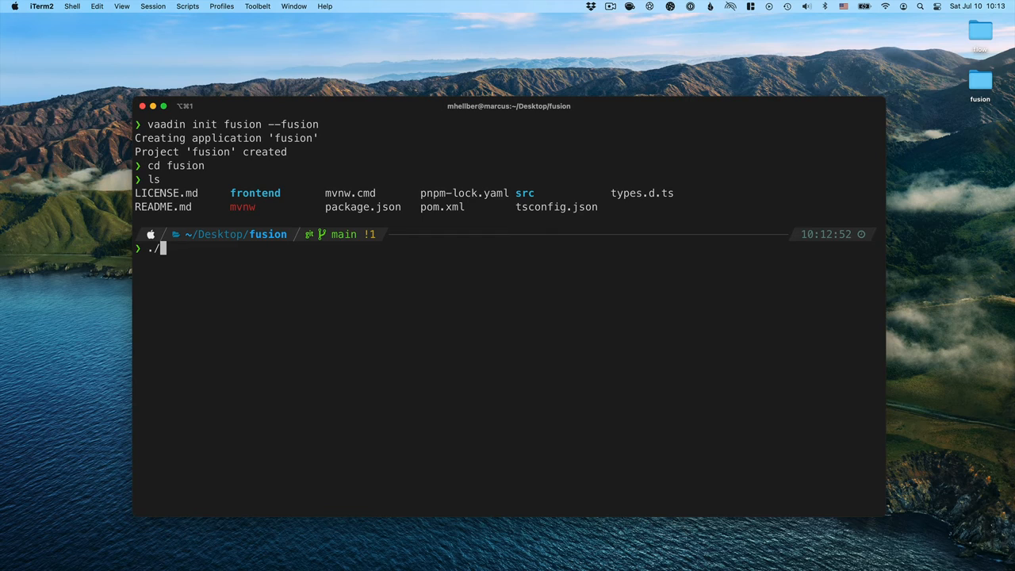
pyautogui.write('mvnw')
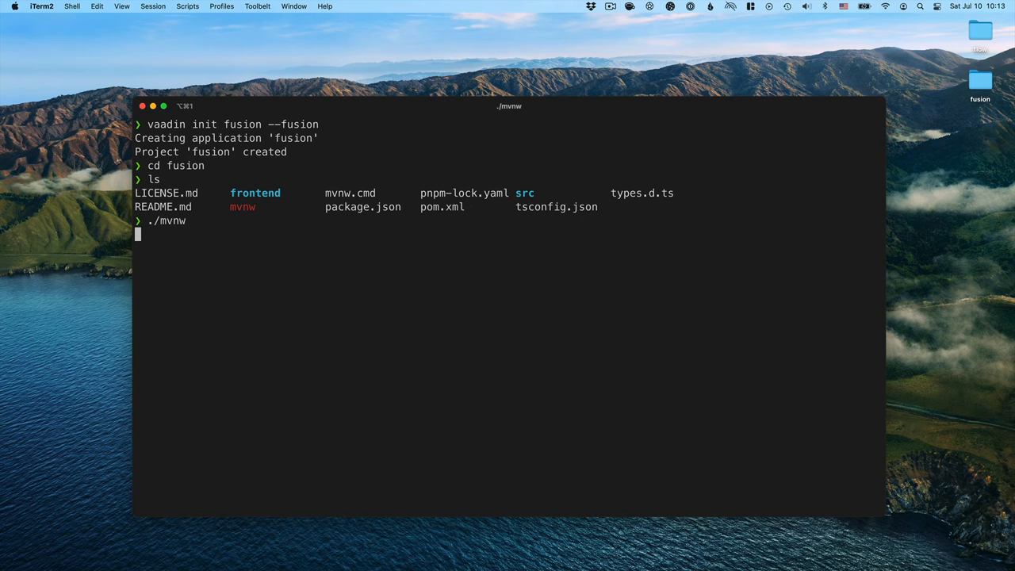
pyautogui.press('Return')
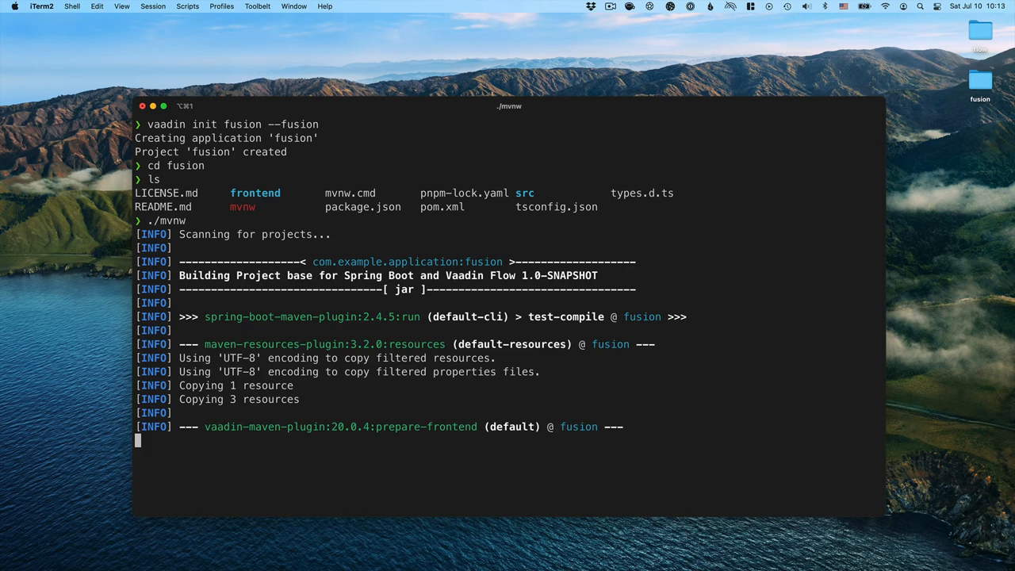